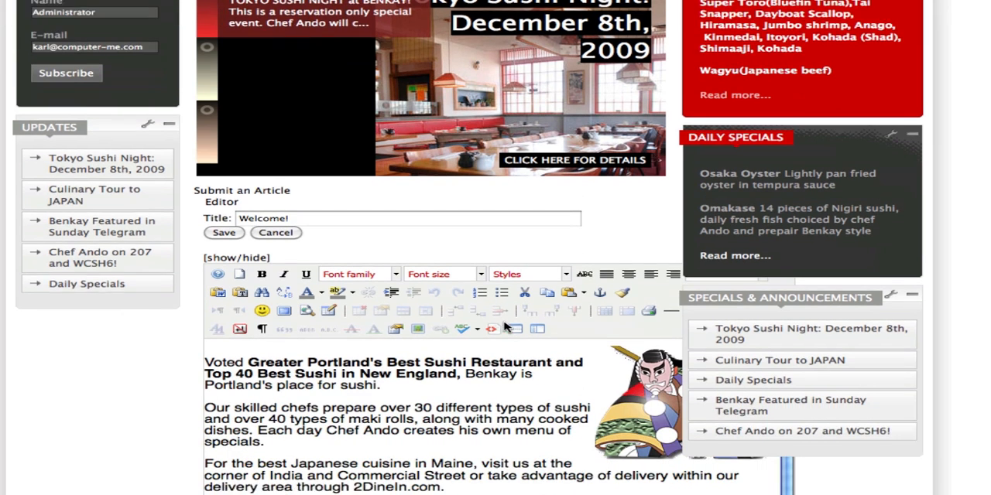
Bring up the Image Manager from the editor toolbar of the Welcome! article.
{"action": "scroll", "scroll_direction": "down", "scroll_amount": 3}
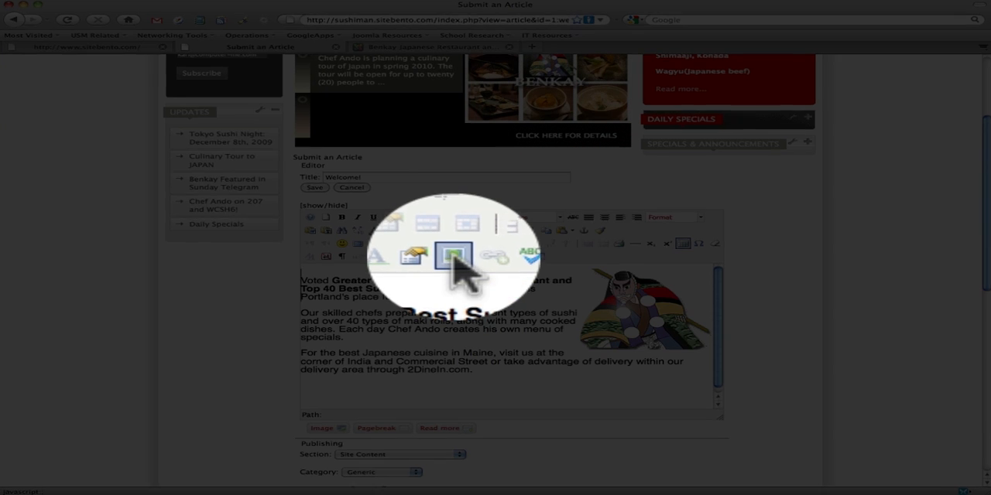
{"action": "left_click", "coordinate": [455, 257]}
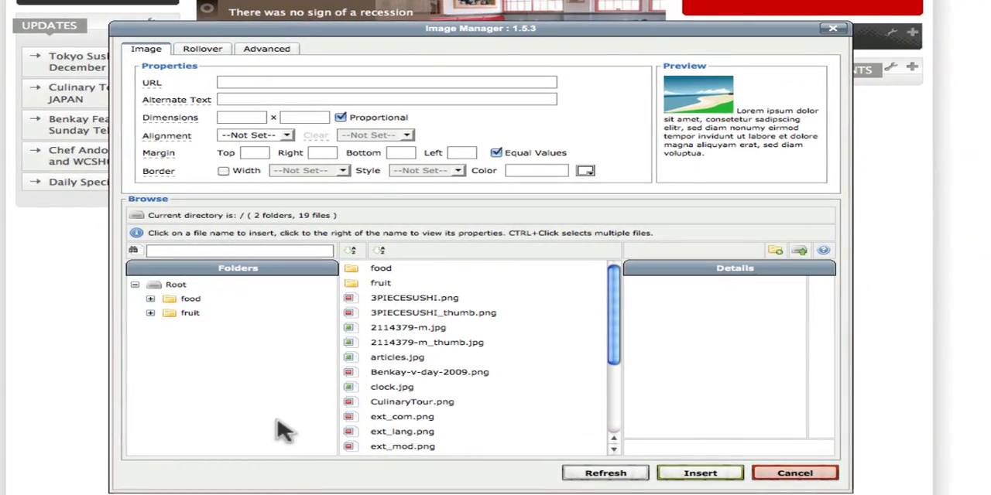
{"action": "mouse_move", "coordinate": [325, 202]}
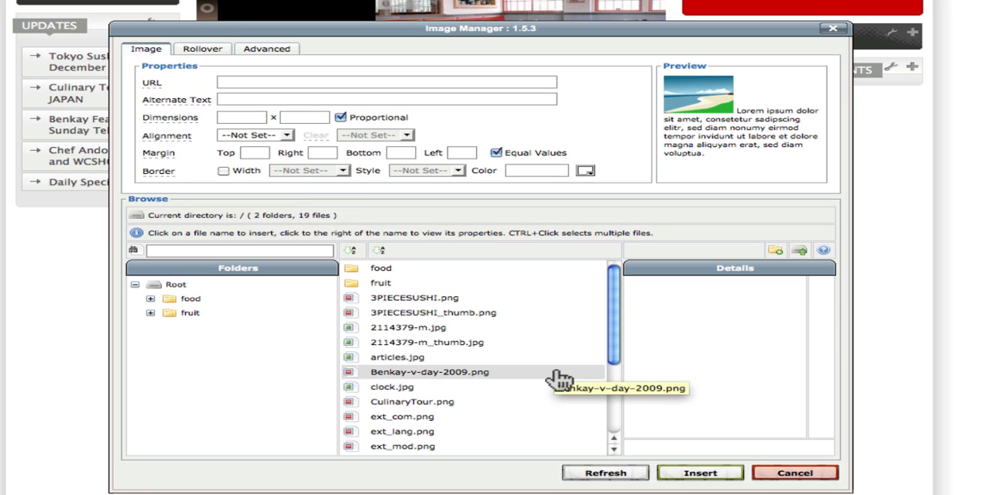
{"action": "mouse_move", "coordinate": [768, 279]}
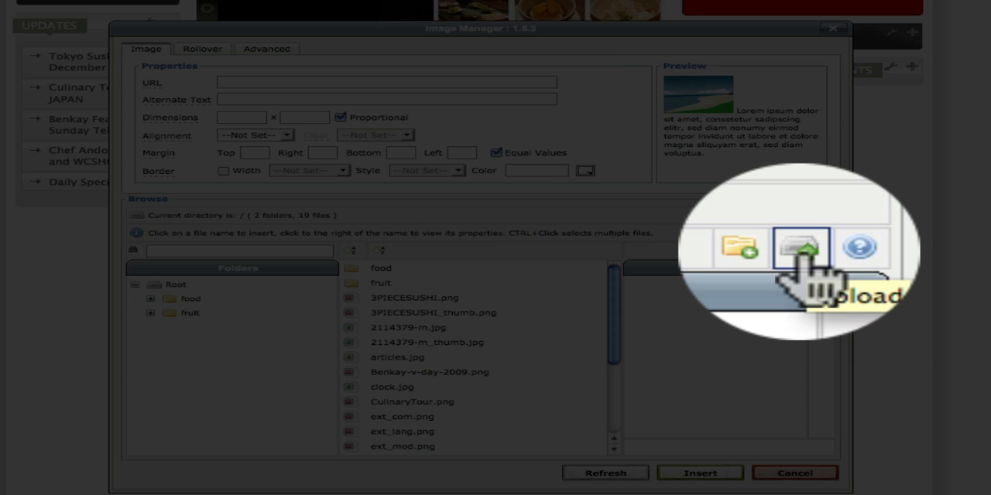
Upload CulinaryTour.png to the image library and close the Upload dialog.
{"action": "left_click", "coordinate": [802, 247]}
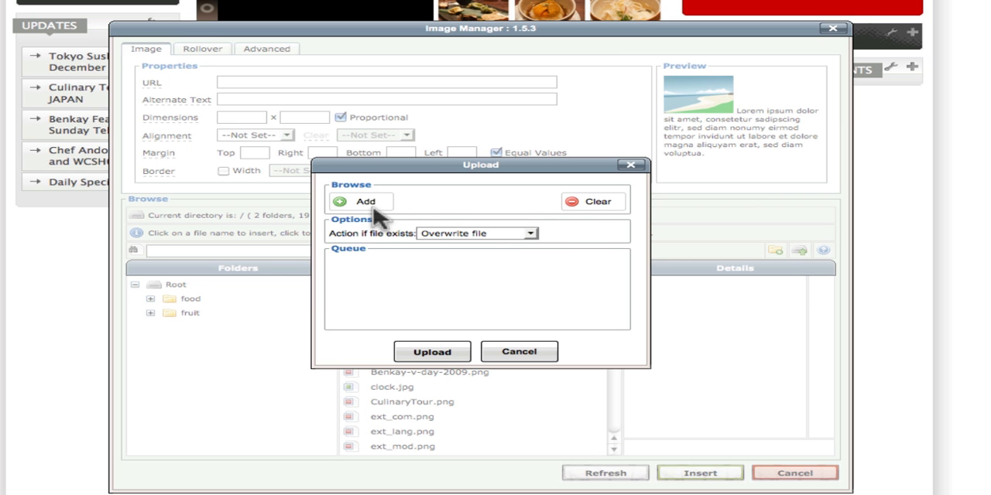
{"action": "left_click", "coordinate": [366, 201]}
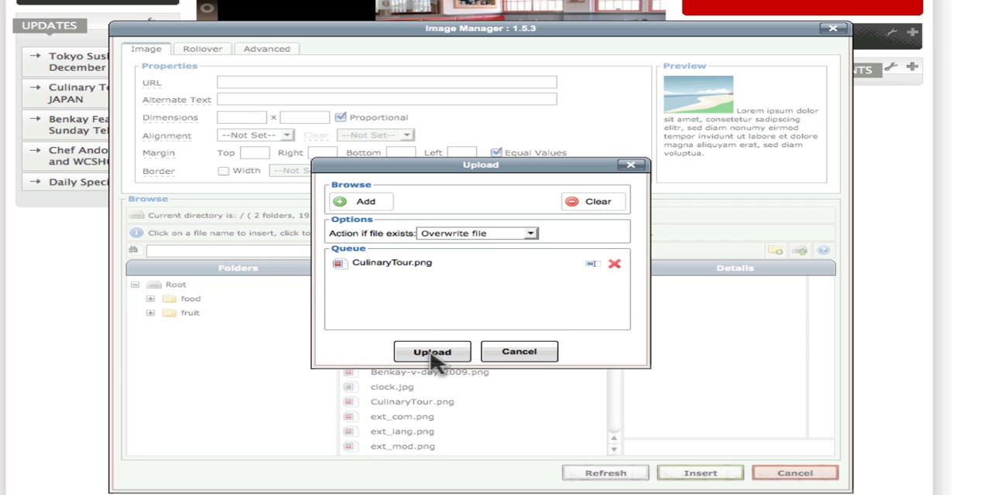
{"action": "left_click", "coordinate": [430, 352]}
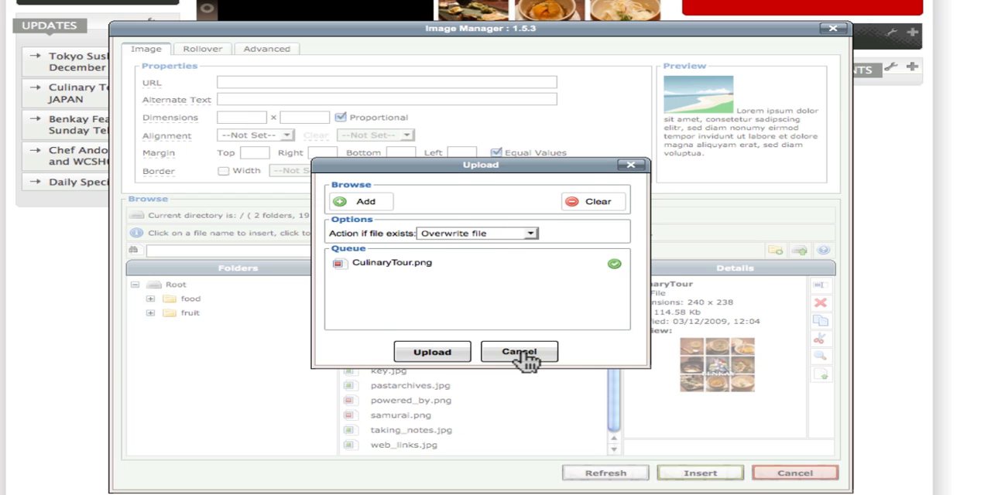
{"action": "left_click", "coordinate": [519, 352]}
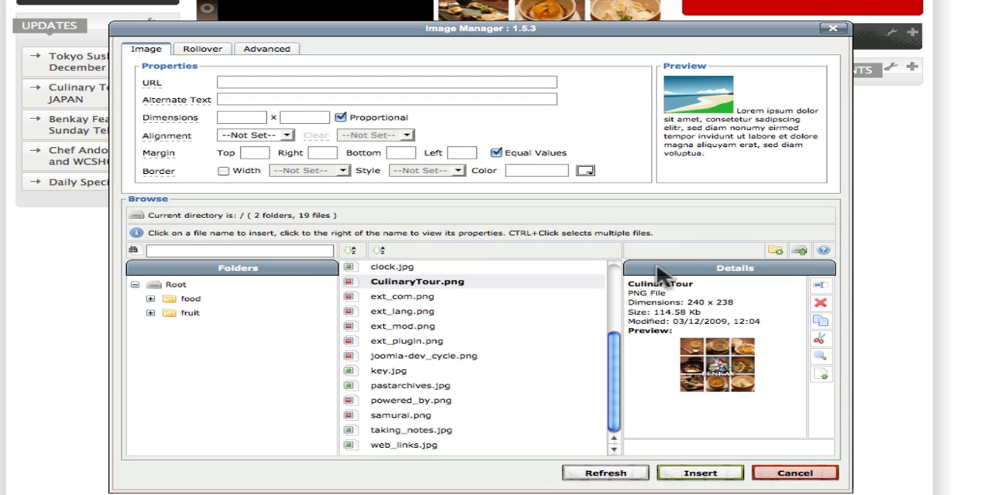
{"action": "mouse_move", "coordinate": [622, 302]}
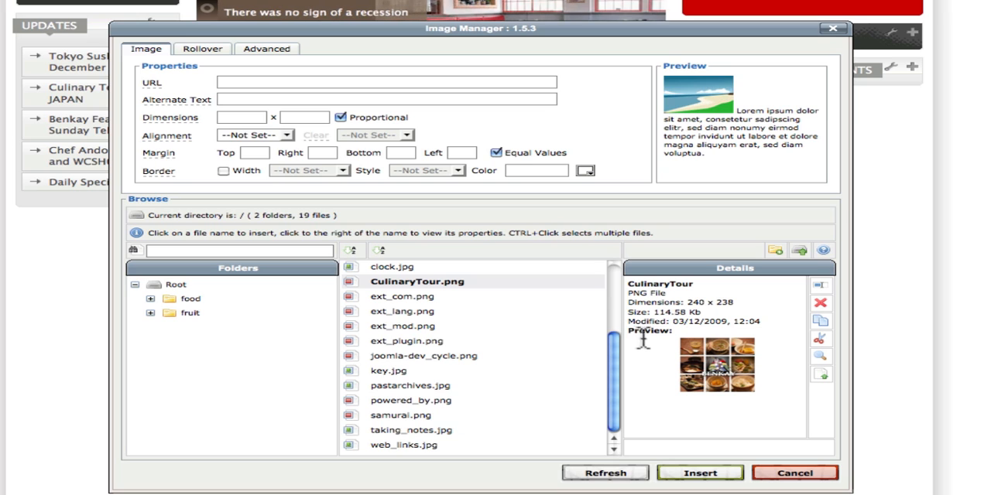
Select CulinaryTour.png, filling URL images/stories/CulinaryTour.png, alt text CulinaryTour and size 240×238.
{"action": "left_click", "coordinate": [418, 282]}
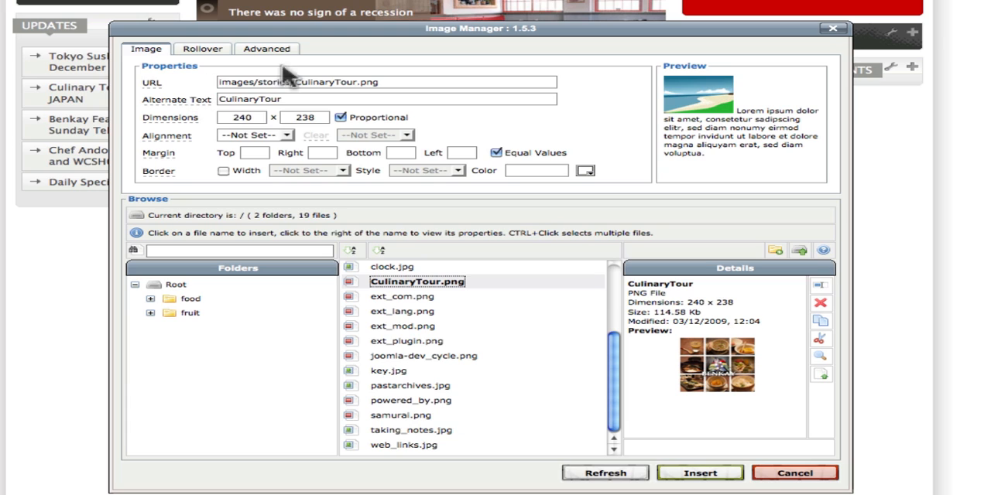
{"action": "mouse_move", "coordinate": [399, 162]}
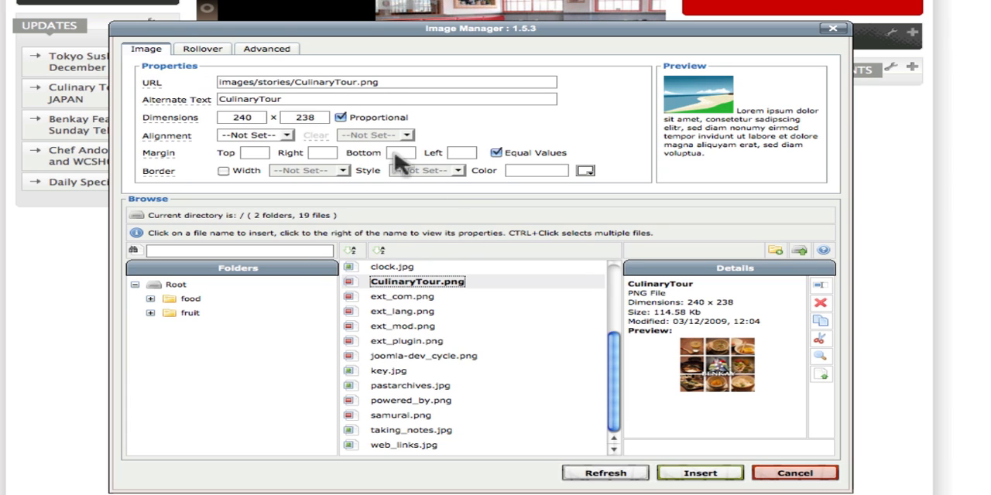
{"action": "mouse_move", "coordinate": [403, 246]}
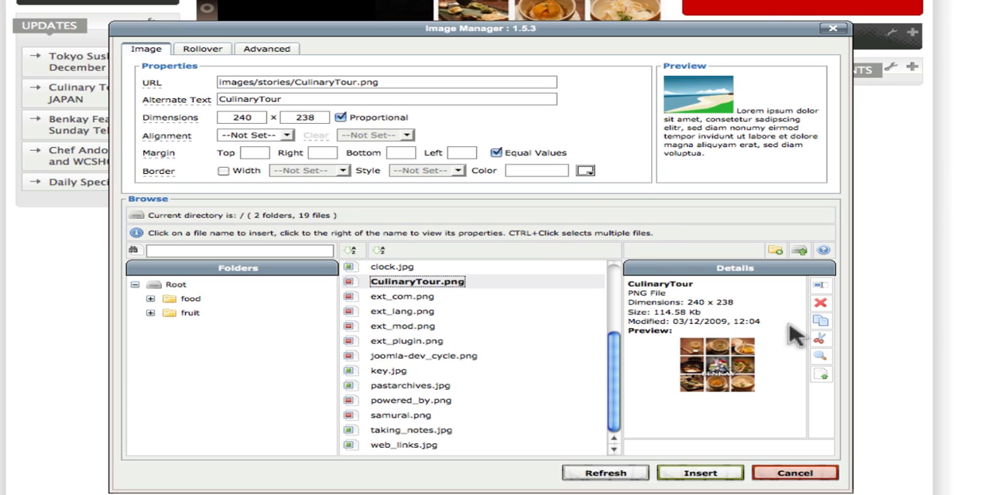
{"action": "mouse_move", "coordinate": [627, 406]}
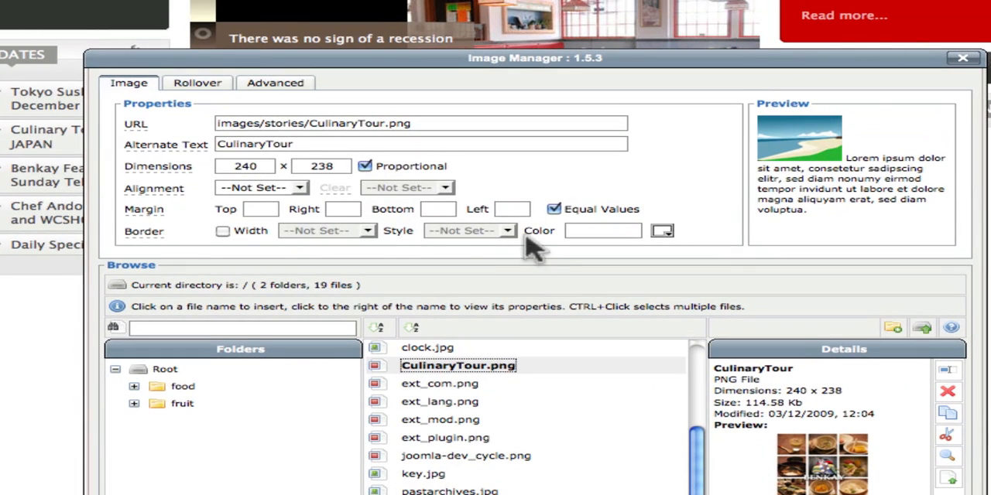
{"action": "mouse_move", "coordinate": [235, 198]}
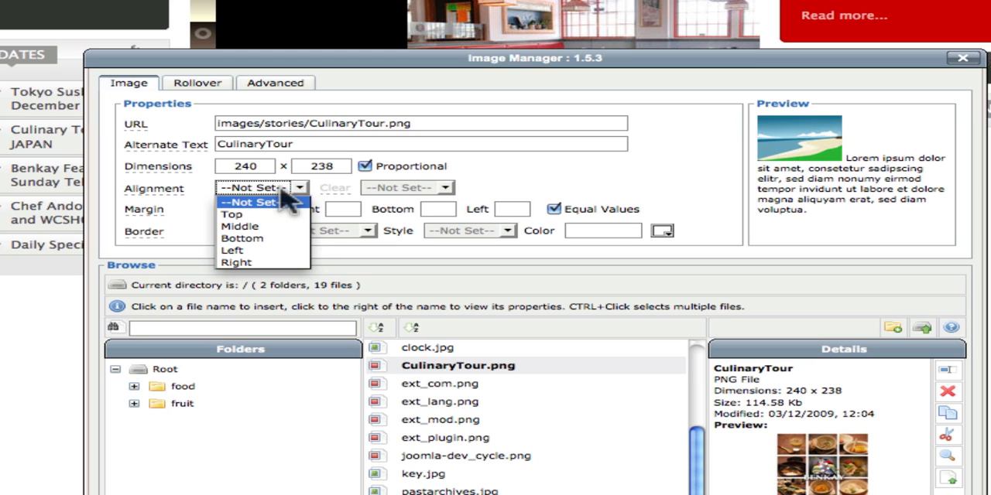
Set the CulinaryTour image alignment to Left after trying Top and Middle.
{"action": "left_click", "coordinate": [260, 187]}
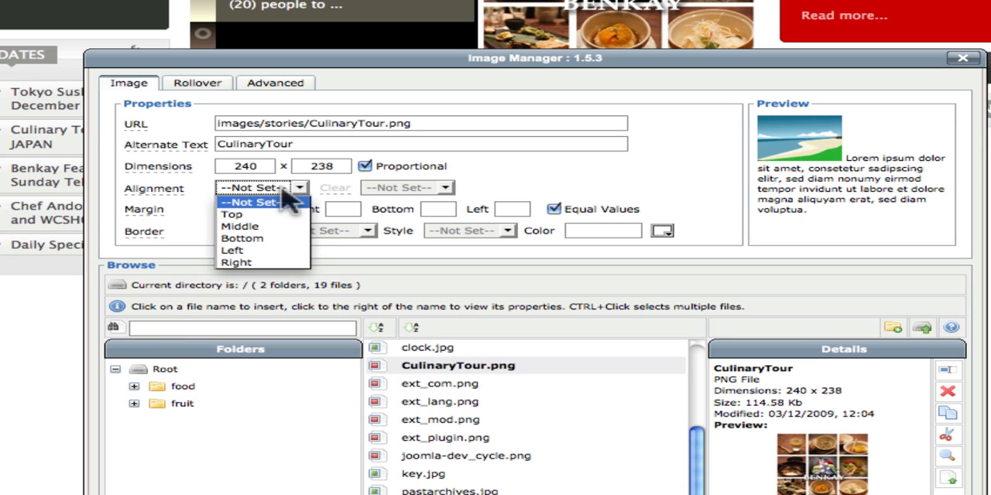
{"action": "mouse_move", "coordinate": [240, 226]}
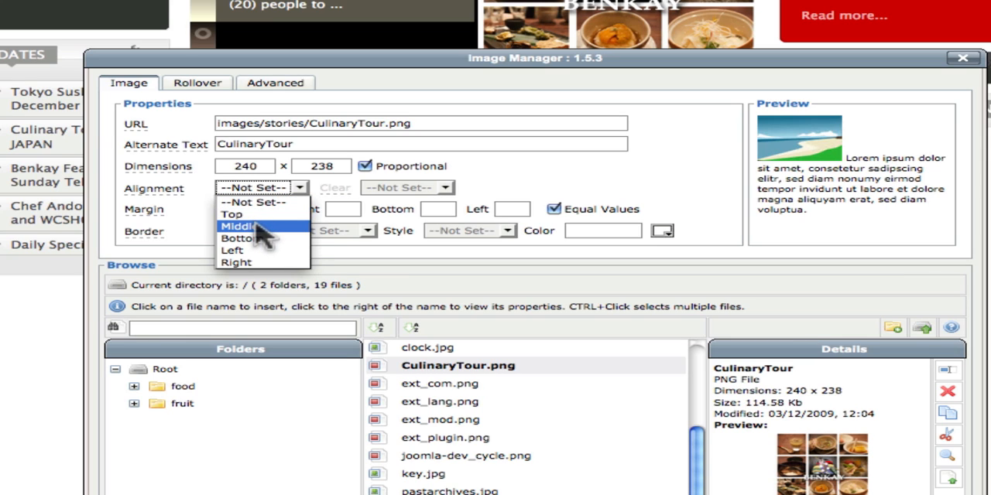
{"action": "left_click", "coordinate": [233, 214]}
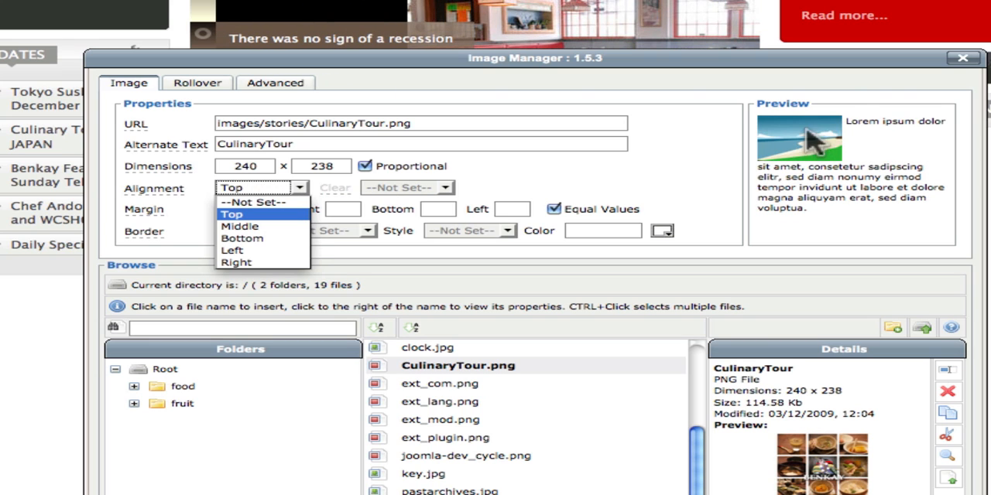
{"action": "mouse_move", "coordinate": [902, 122]}
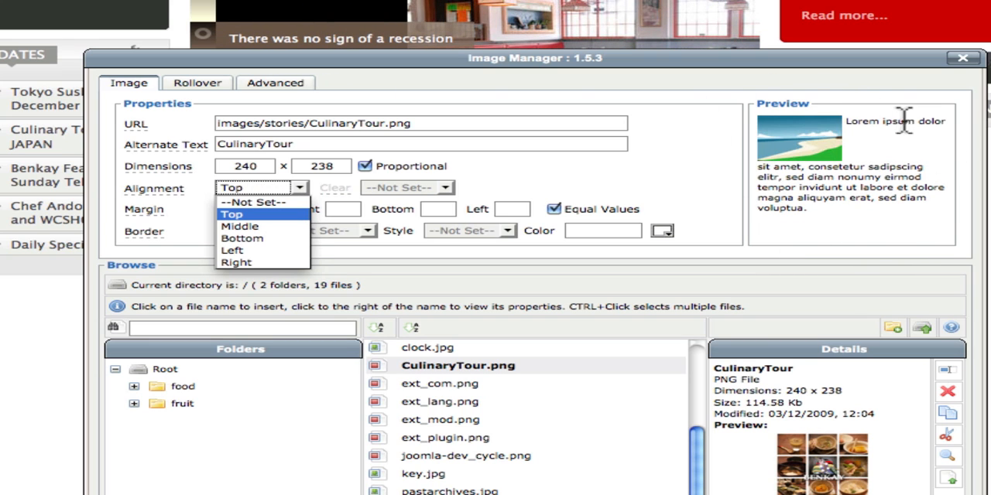
{"action": "left_click", "coordinate": [238, 226]}
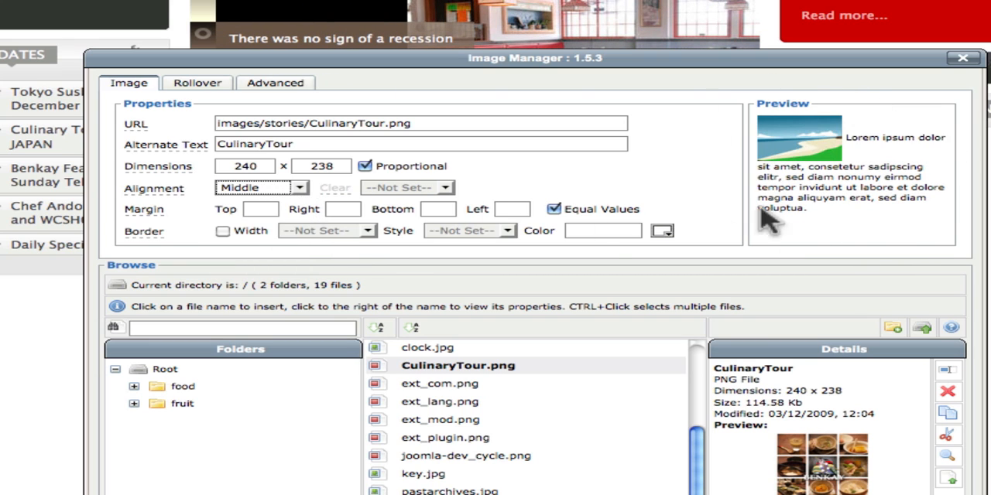
{"action": "left_click", "coordinate": [300, 187]}
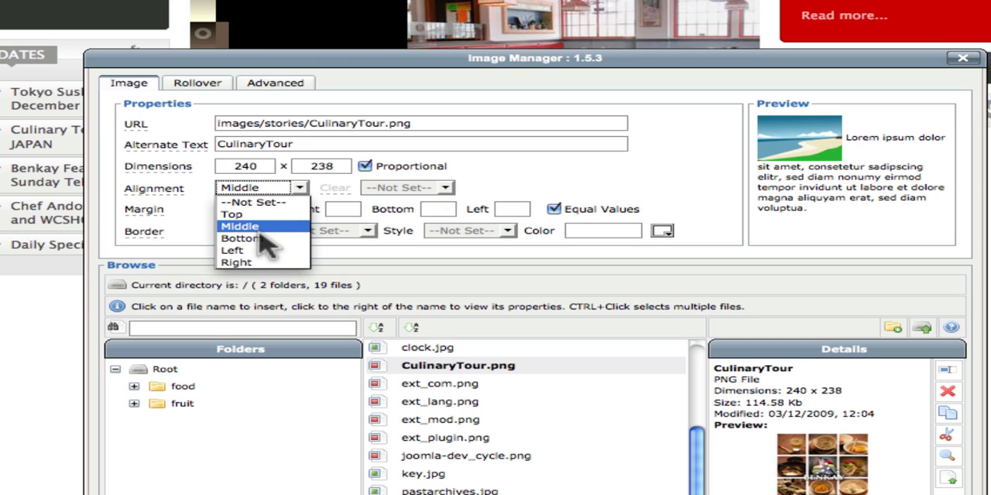
{"action": "left_click", "coordinate": [239, 239]}
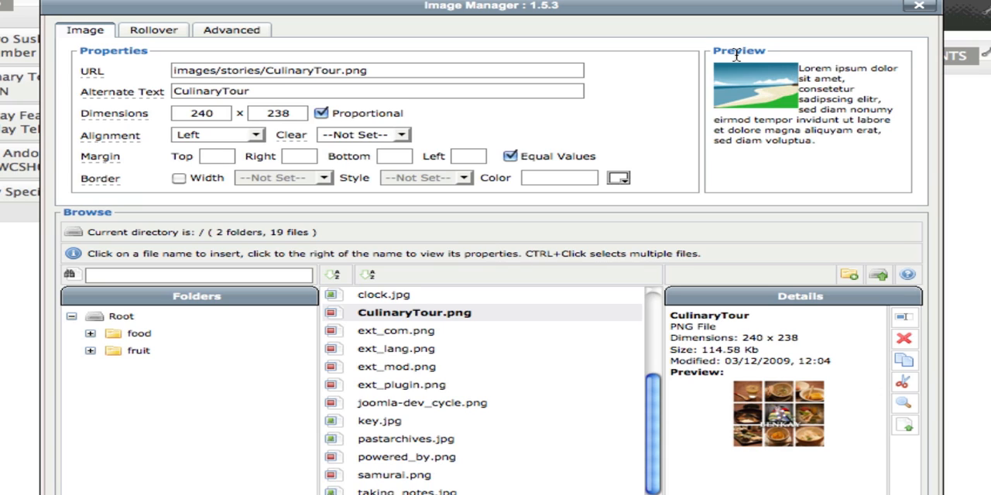
{"action": "mouse_move", "coordinate": [802, 88]}
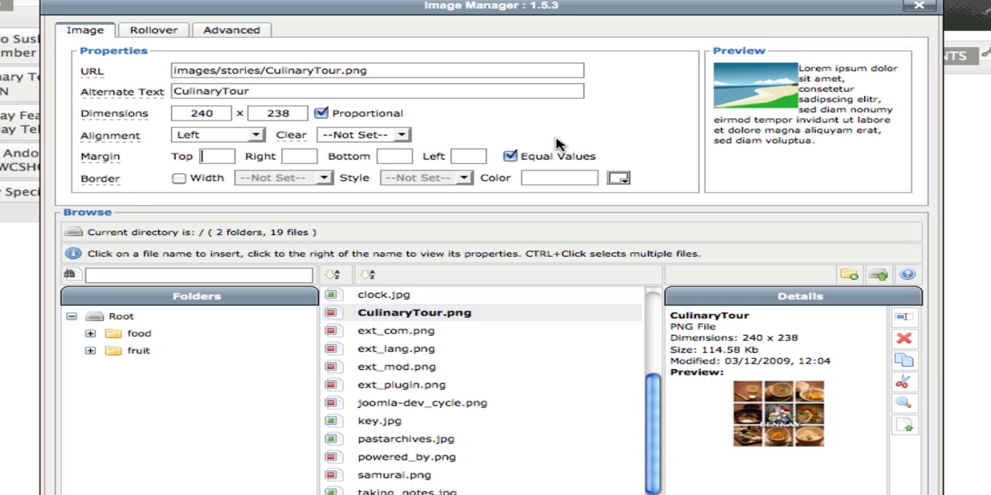
Give the image a margin of 10 with Equal Values, then uncheck Equal Values.
{"action": "type", "text": "10"}
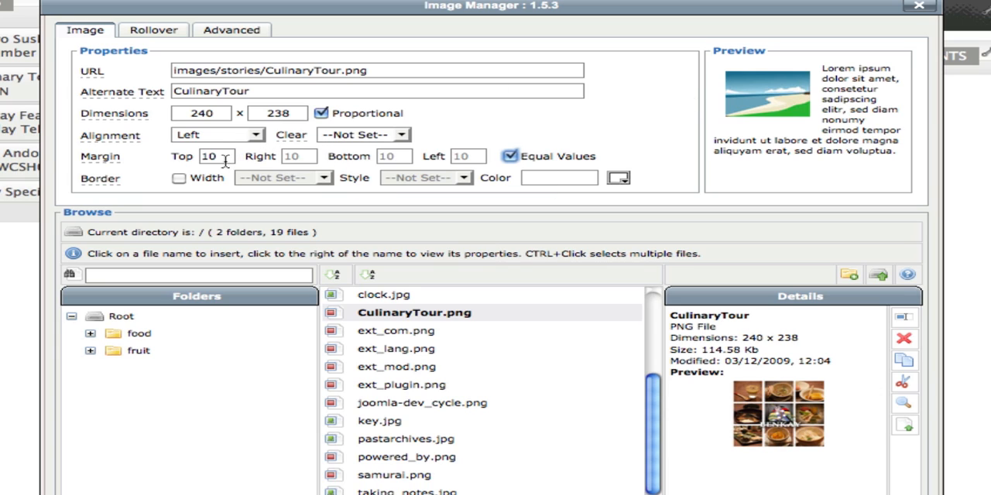
{"action": "mouse_move", "coordinate": [308, 147]}
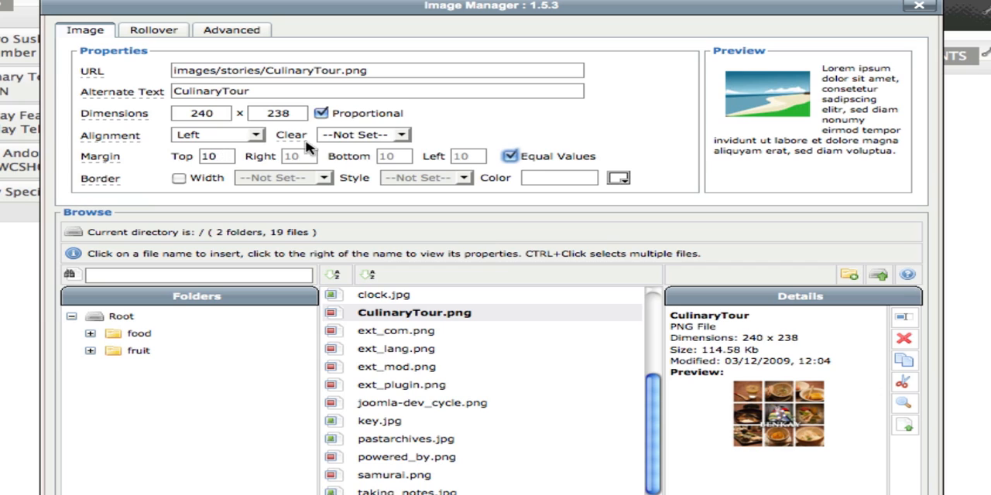
{"action": "mouse_move", "coordinate": [720, 75]}
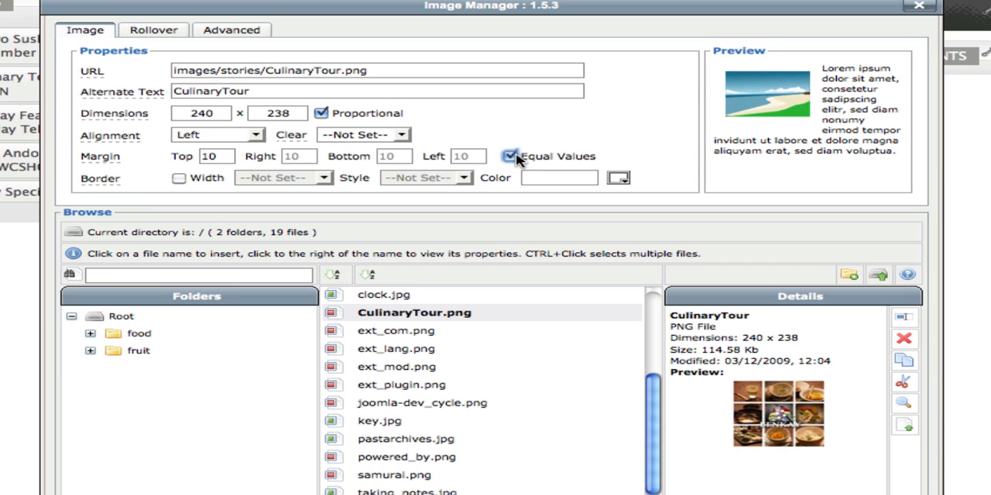
{"action": "left_click", "coordinate": [511, 156]}
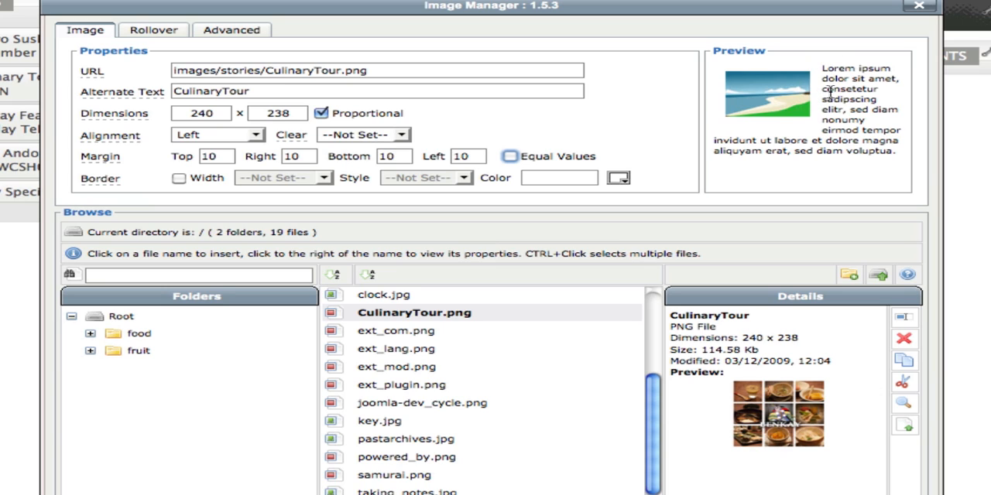
{"action": "mouse_move", "coordinate": [758, 65]}
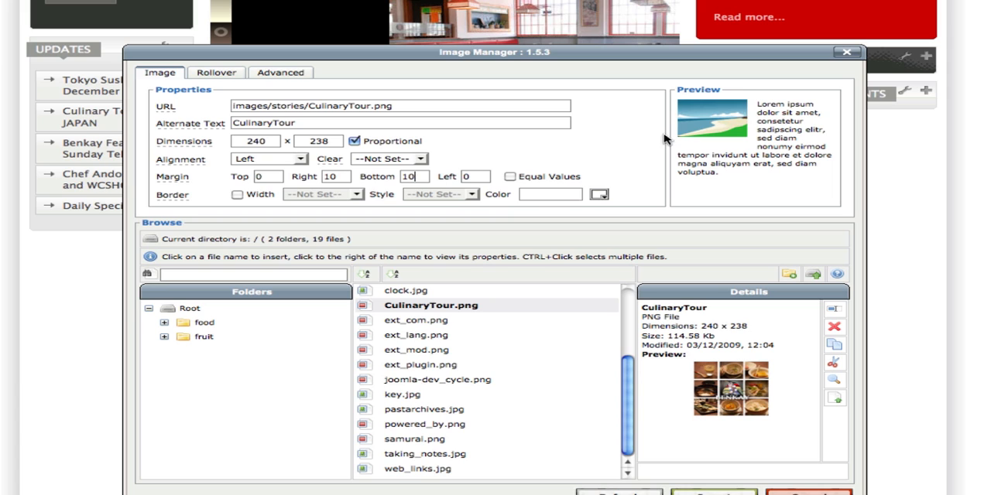
{"action": "mouse_move", "coordinate": [787, 186]}
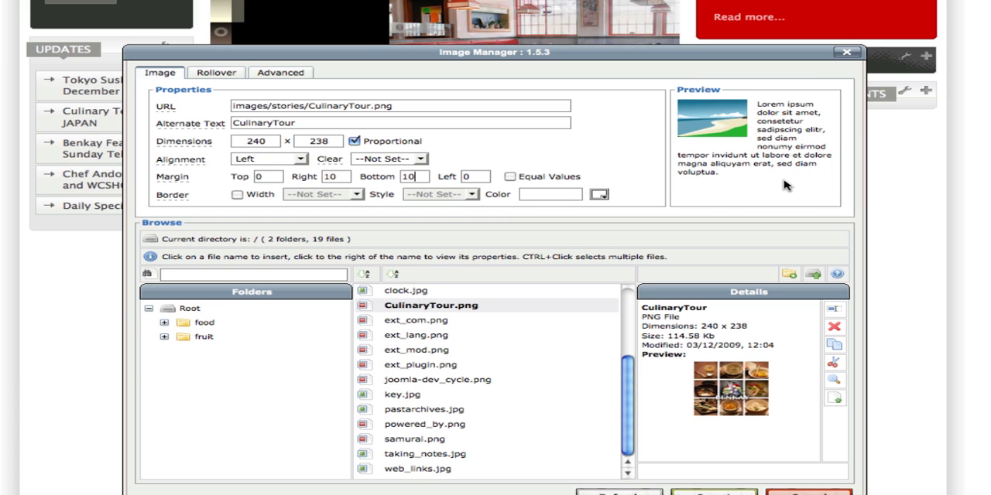
{"action": "mouse_move", "coordinate": [705, 181]}
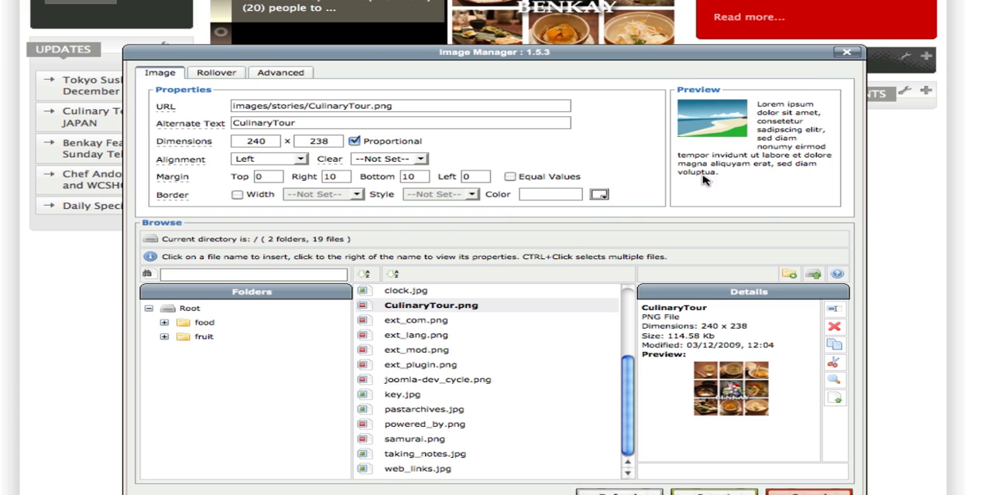
{"action": "mouse_move", "coordinate": [675, 164]}
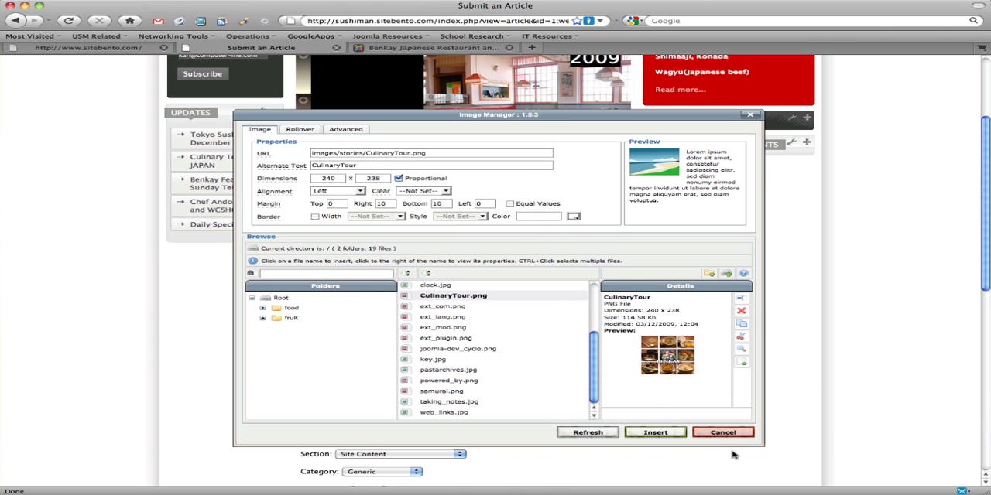
Insert the CulinaryTour image into the article and select the samurai picture.
{"action": "left_click", "coordinate": [722, 432]}
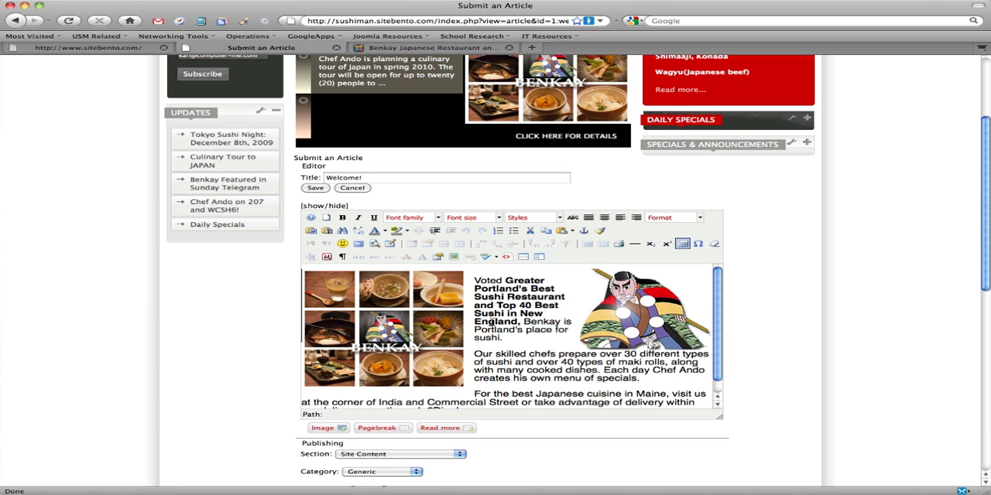
{"action": "left_click", "coordinate": [635, 322]}
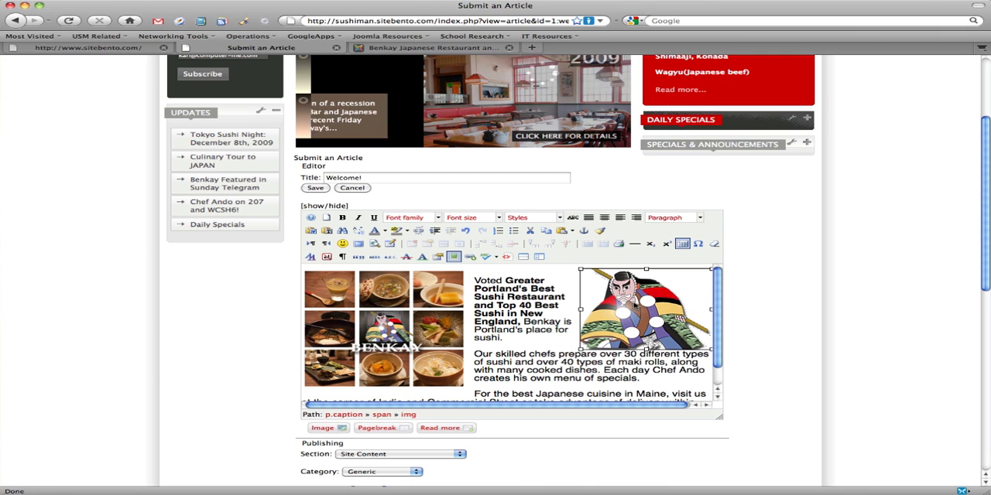
{"action": "mouse_move", "coordinate": [452, 257]}
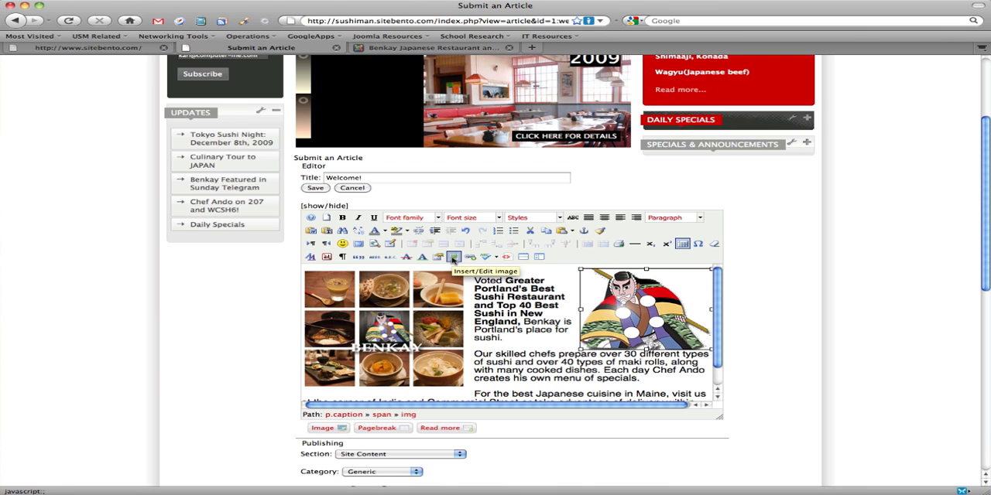
Set the samurai picture's margin to 10 in its image properties.
{"action": "left_click", "coordinate": [452, 257]}
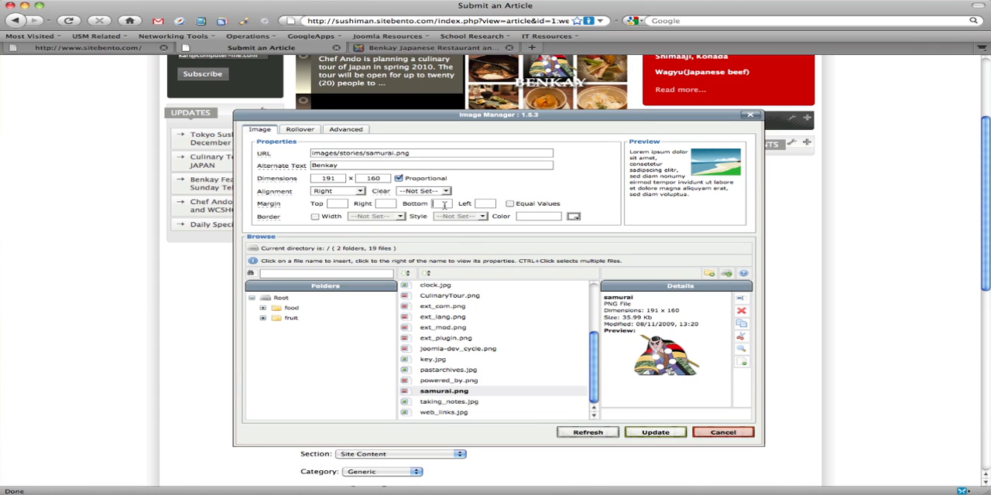
{"action": "type", "text": "10"}
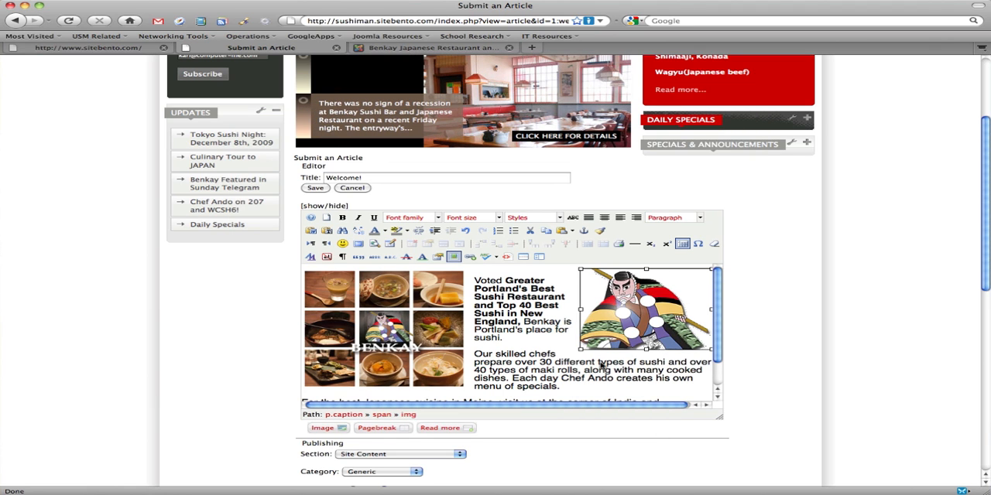
{"action": "mouse_move", "coordinate": [566, 334]}
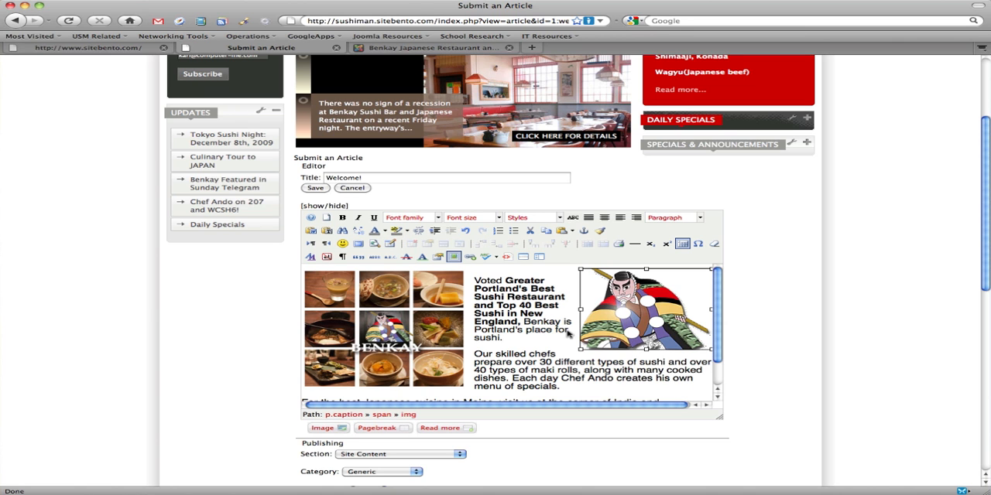
Save the Welcome! article so both pictures show beside the text.
{"action": "left_click", "coordinate": [315, 189]}
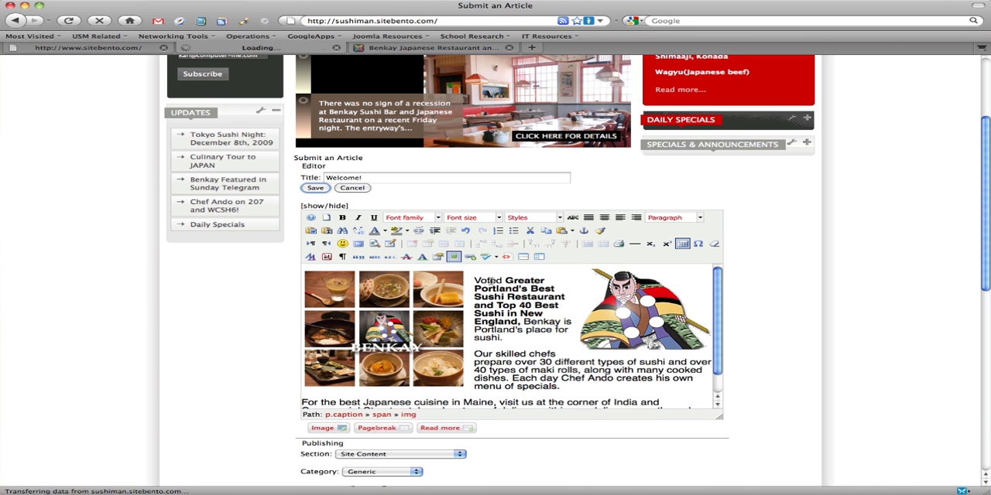
{"action": "left_click", "coordinate": [316, 188]}
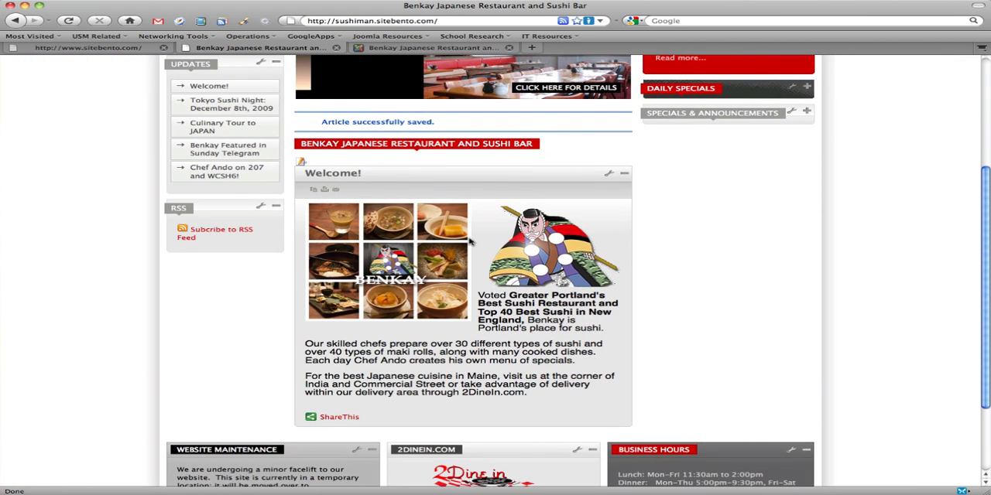
{"action": "mouse_move", "coordinate": [291, 173]}
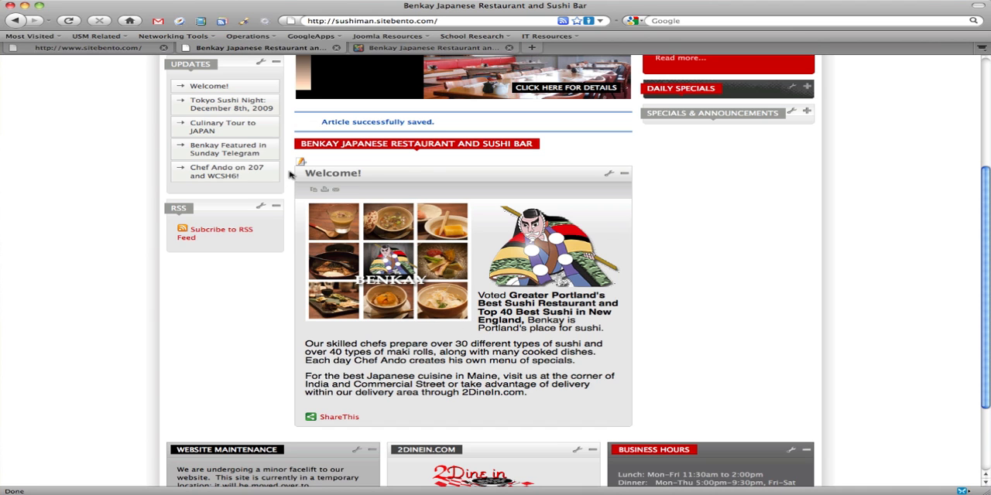